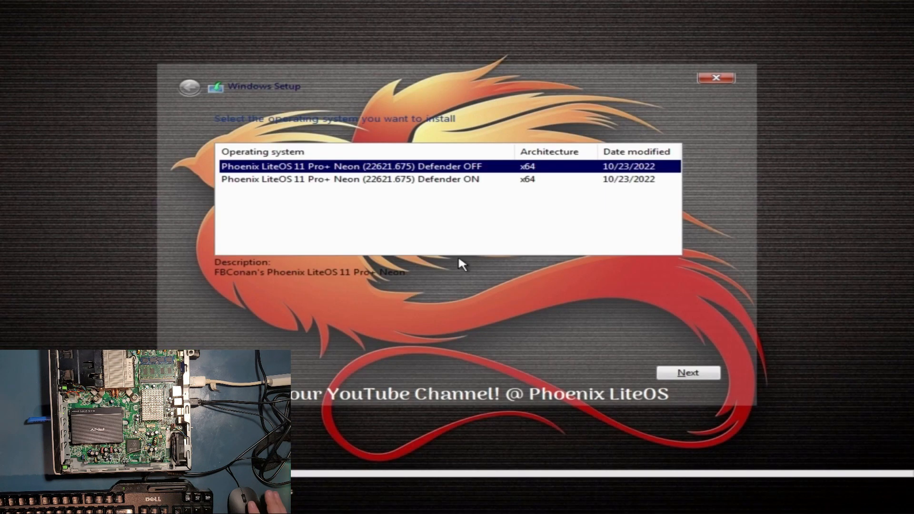
mouse_move(461, 302)
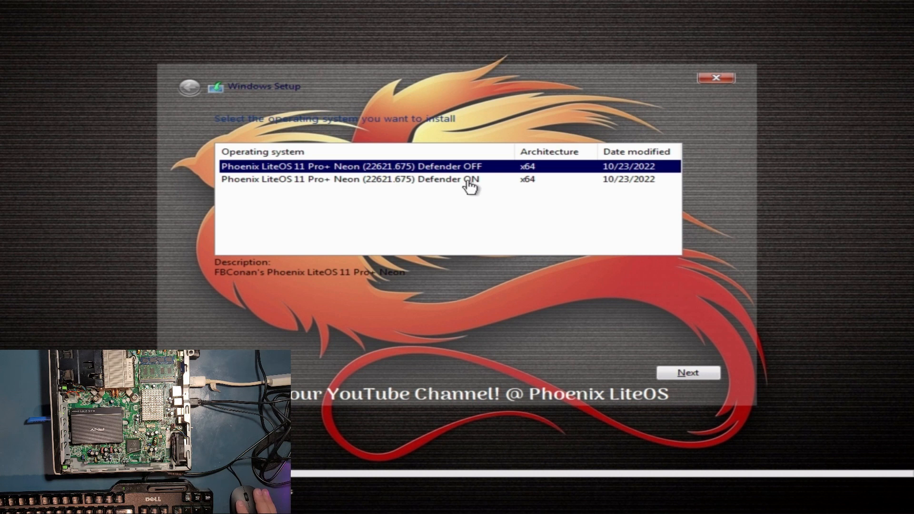
Step: Select Phoenix LiteOS 11 Pro+ Neon (22621.675) Defender ON and continue to drive selection
left_click(349, 179)
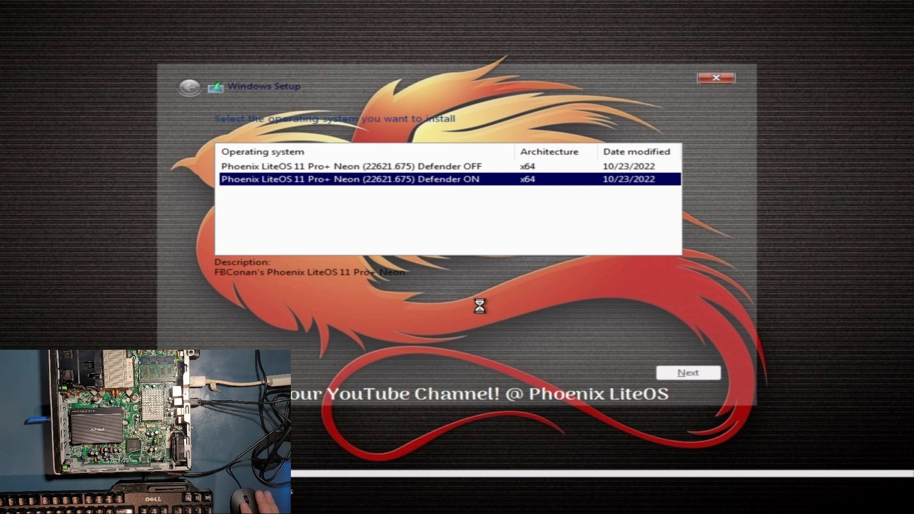
left_click(687, 372)
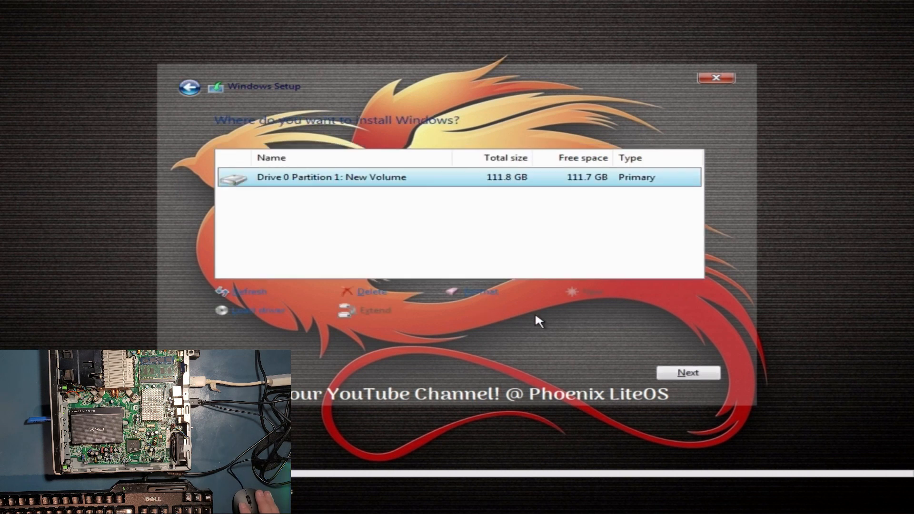
Step: Install onto Drive 0 Partition 1 and wait for the Admin Welcome screen
left_click(688, 372)
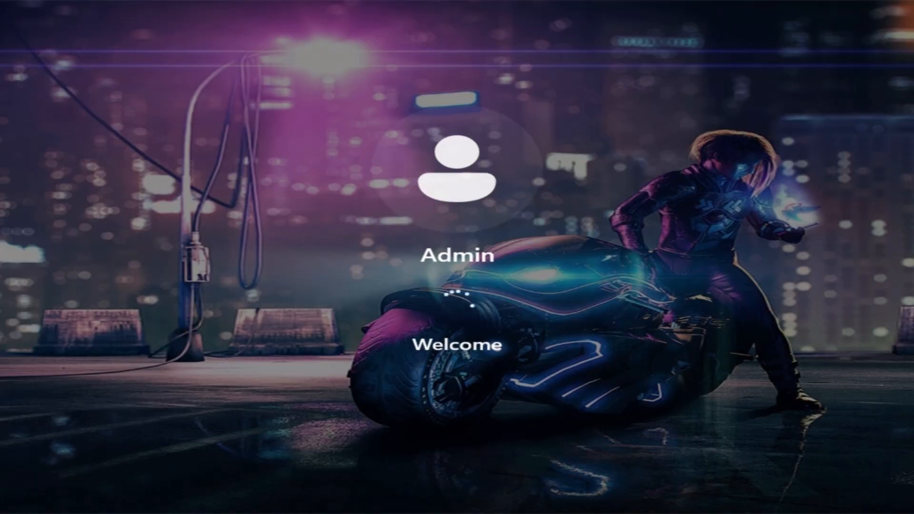
Step: Run Kill Unresponsive Tasks from the desktop menu and view its 'no tasks running' CMD result
left_click(456, 175)
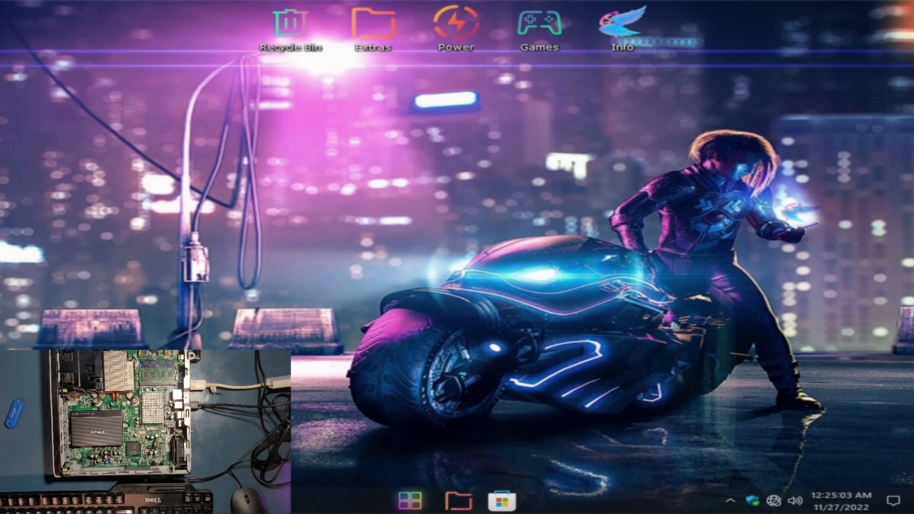
mouse_move(294, 195)
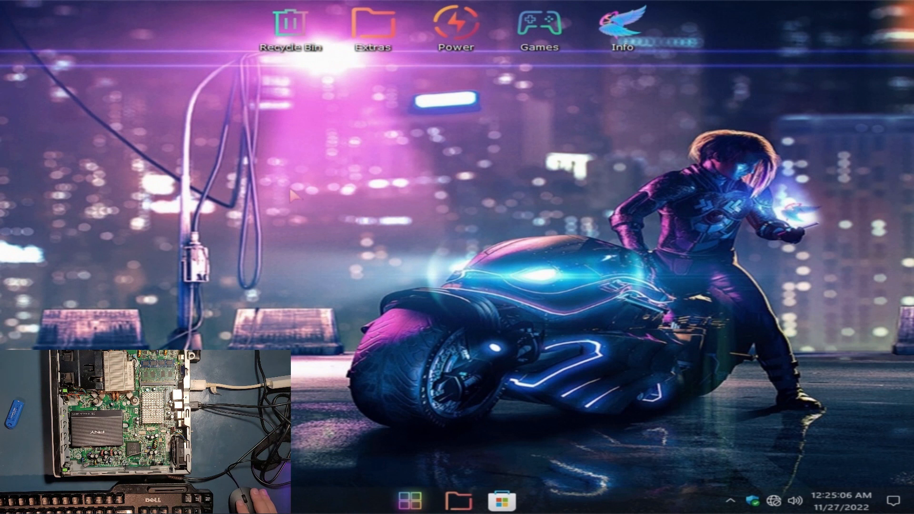
right_click(294, 198)
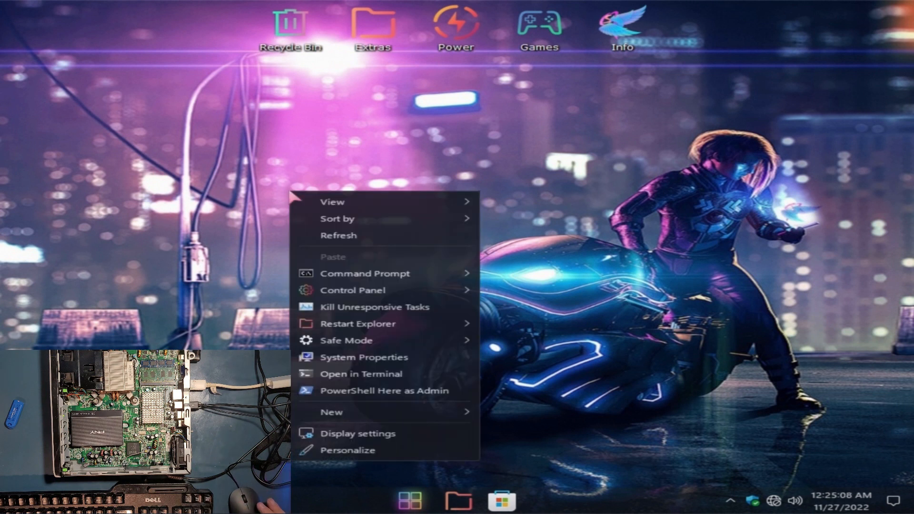
mouse_move(349, 236)
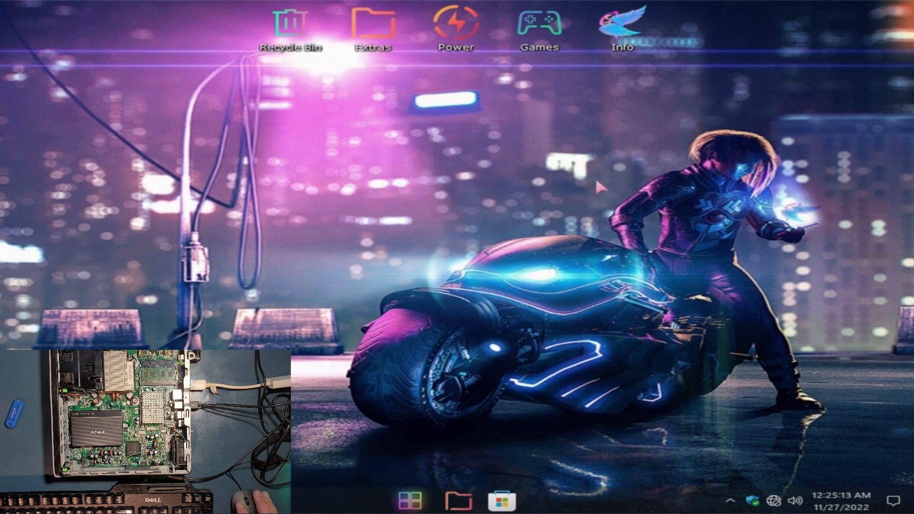
mouse_move(340, 196)
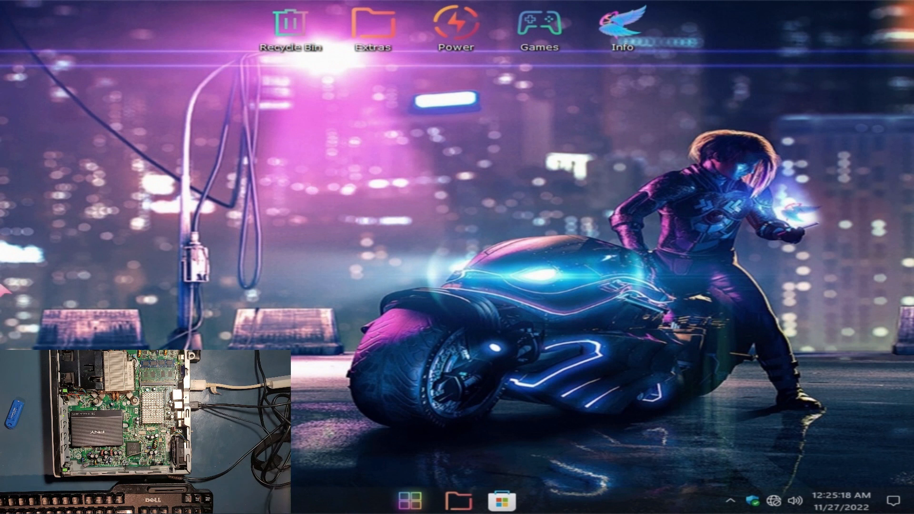
mouse_move(755, 219)
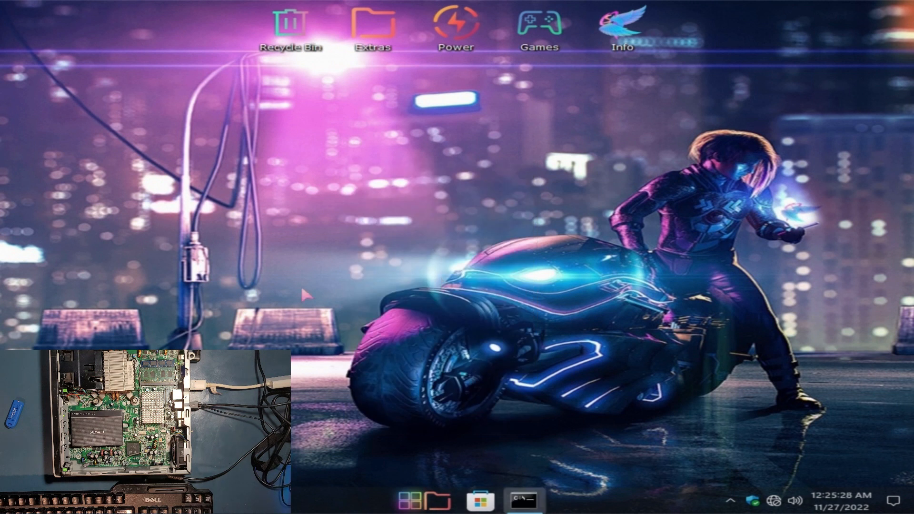
left_click(522, 500)
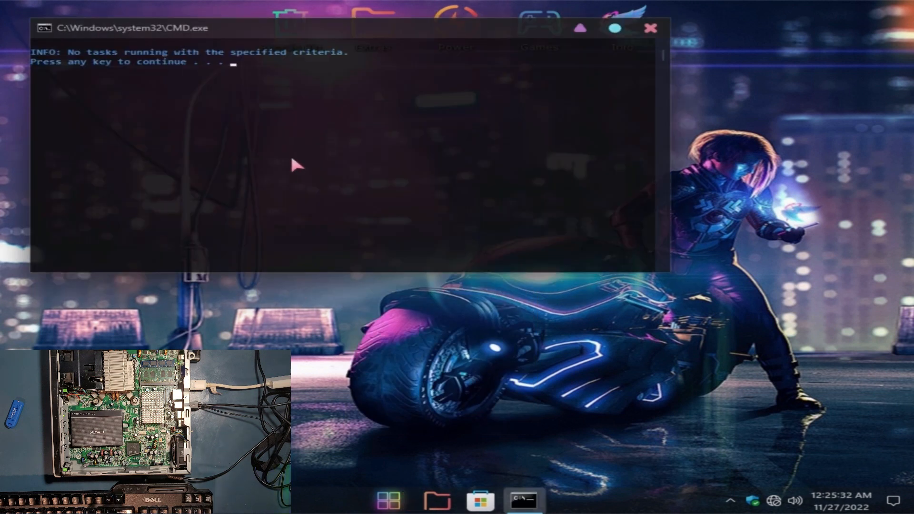
mouse_move(656, 38)
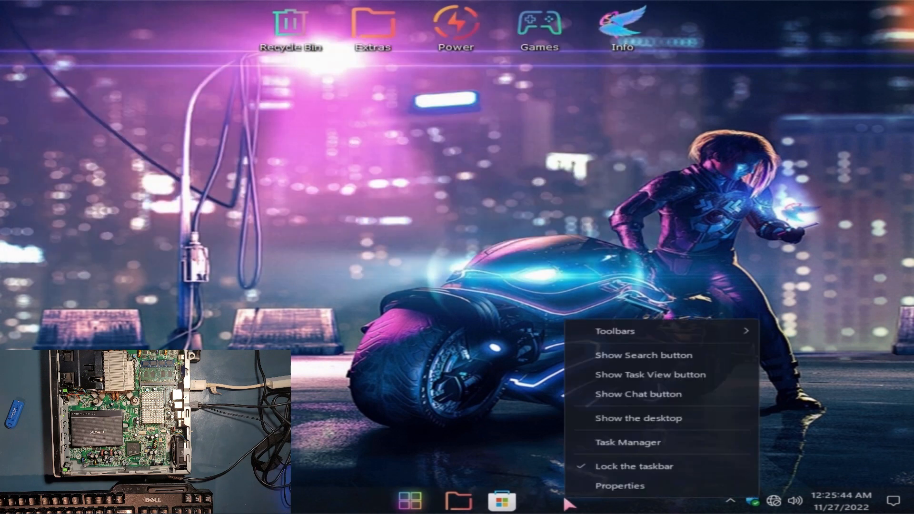
left_click(628, 442)
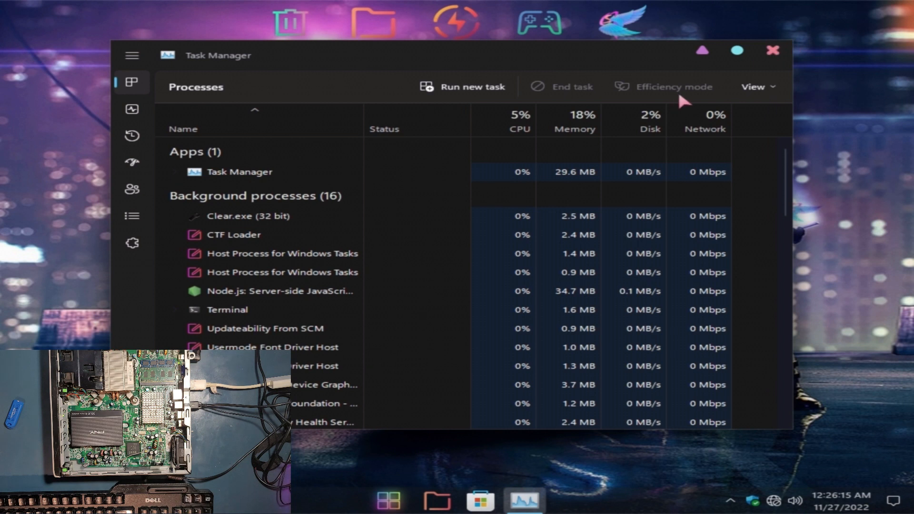
mouse_move(834, 135)
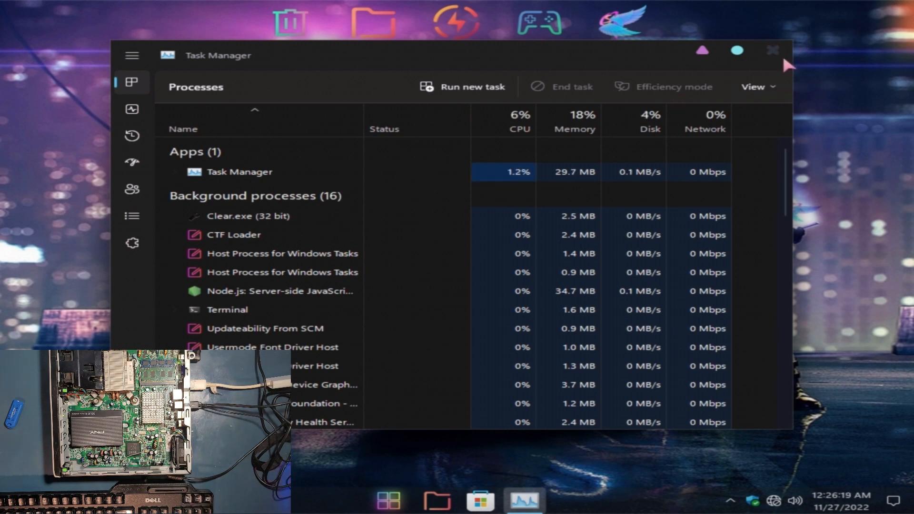
left_click(774, 50)
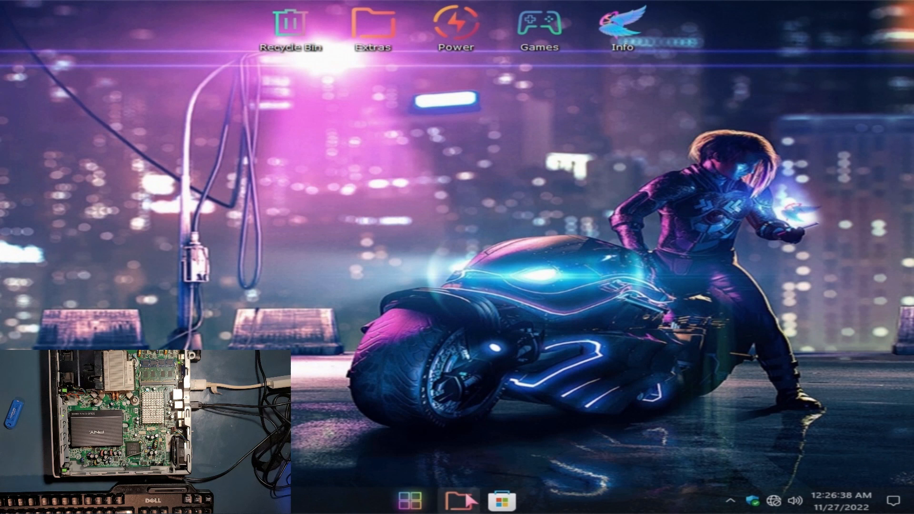
Step: Check in This PC that the C: Phoenix LiteOS drive shows 107 GB free of 111 GB
left_click(458, 500)
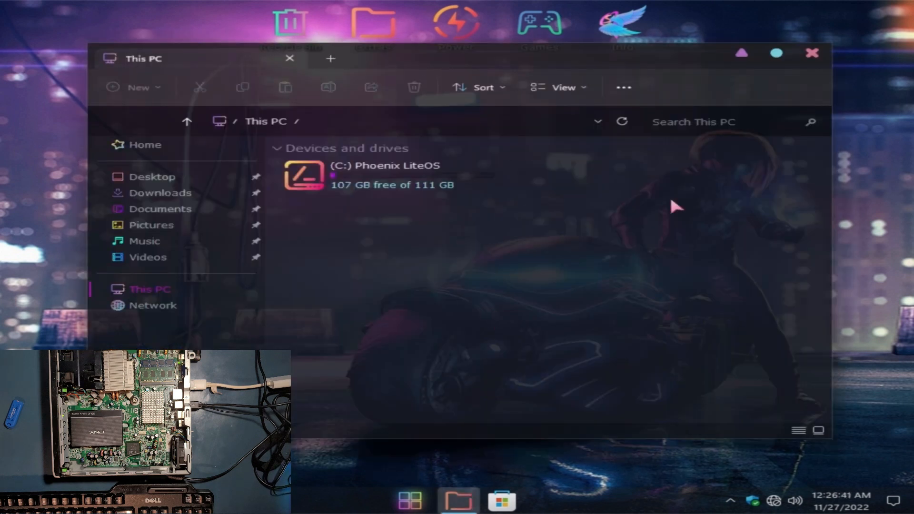
left_click(390, 175)
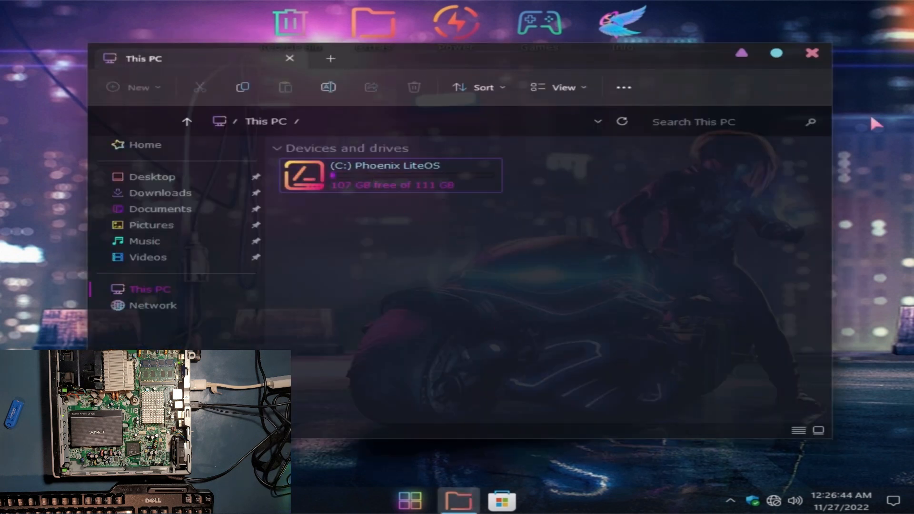
left_click(812, 53)
type("info")
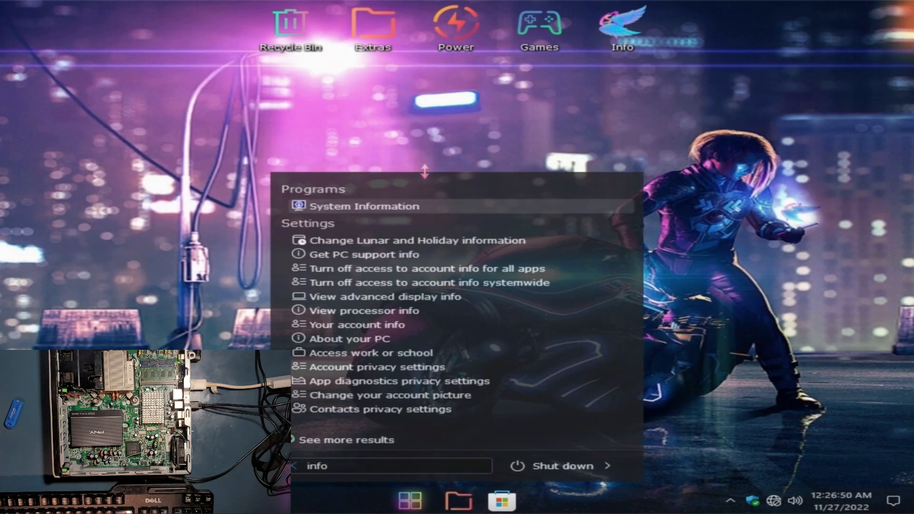
Step: Review System Information: HP Compaq 8000 Elite, Core 2 Duo E8400, 6 GB RAM, then close it
left_click(363, 206)
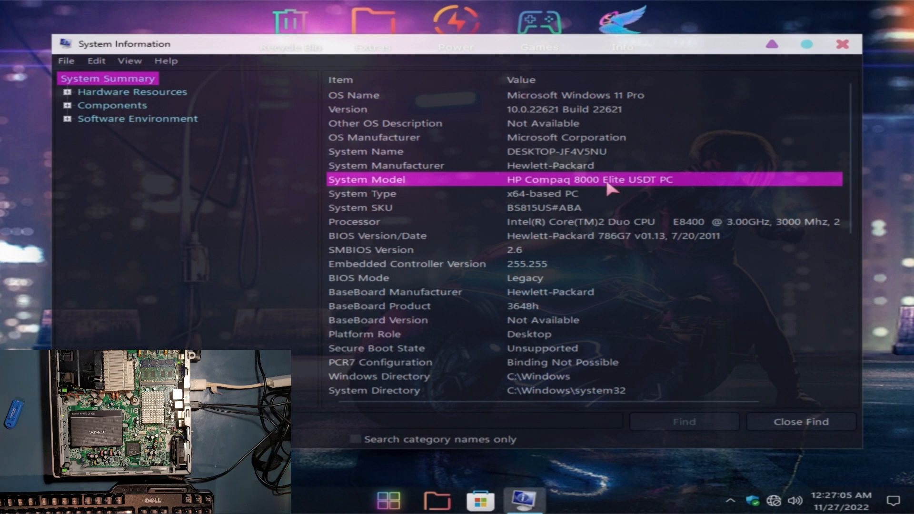
left_click(607, 96)
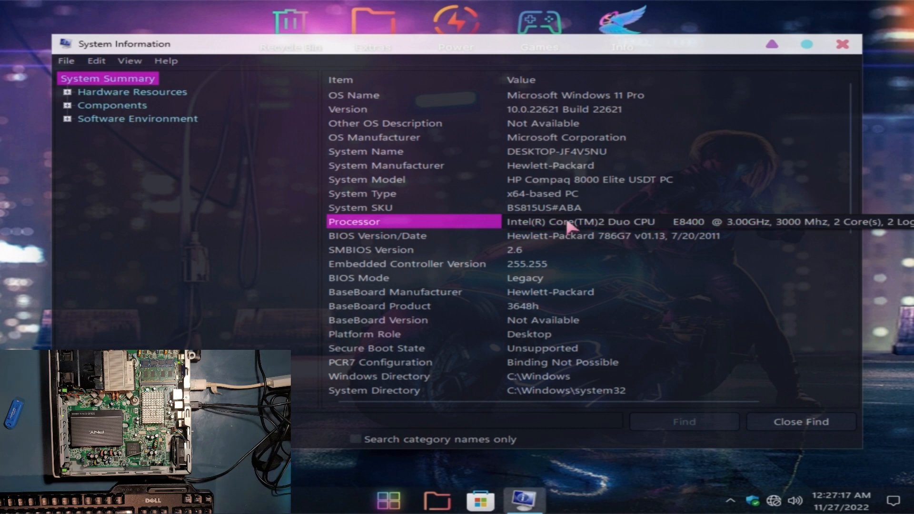
scroll("down", 3)
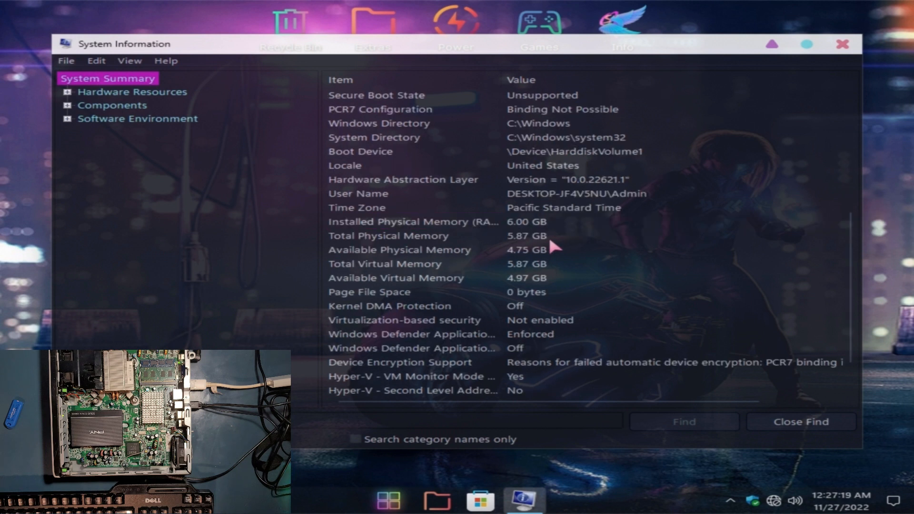
left_click(412, 221)
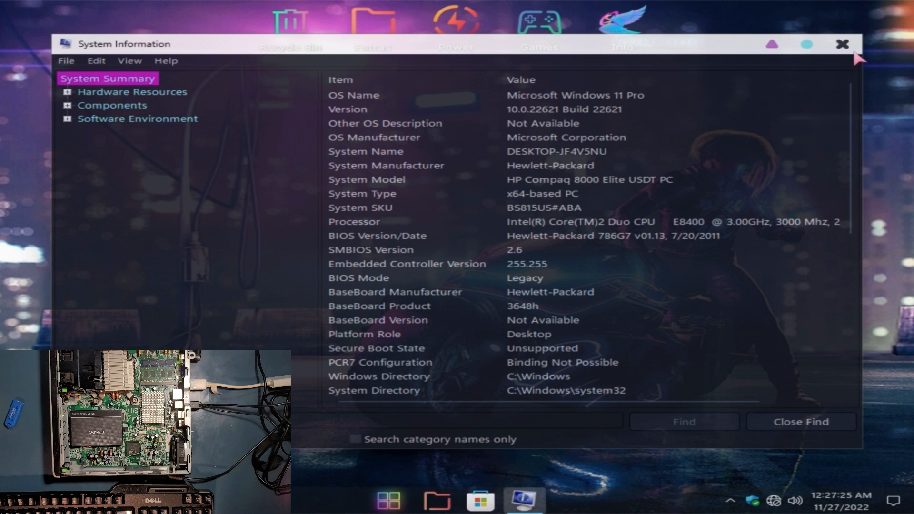
left_click(842, 44)
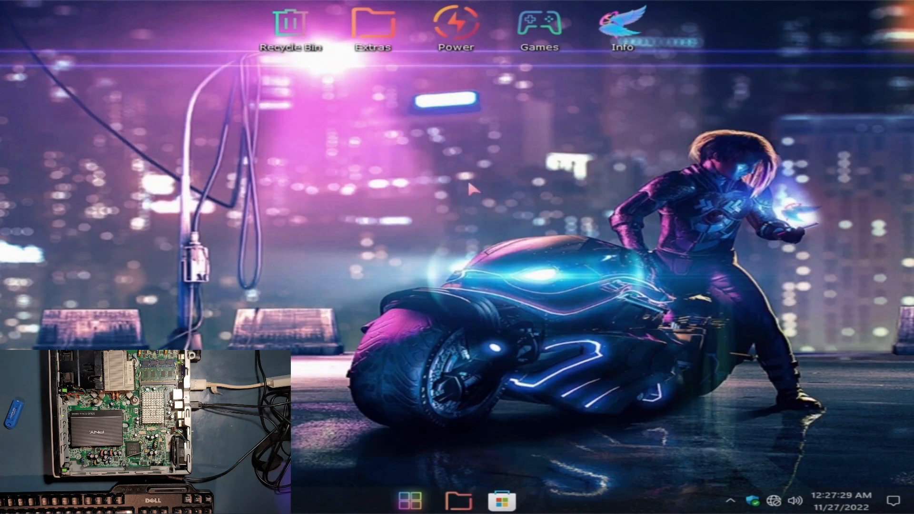
mouse_move(228, 154)
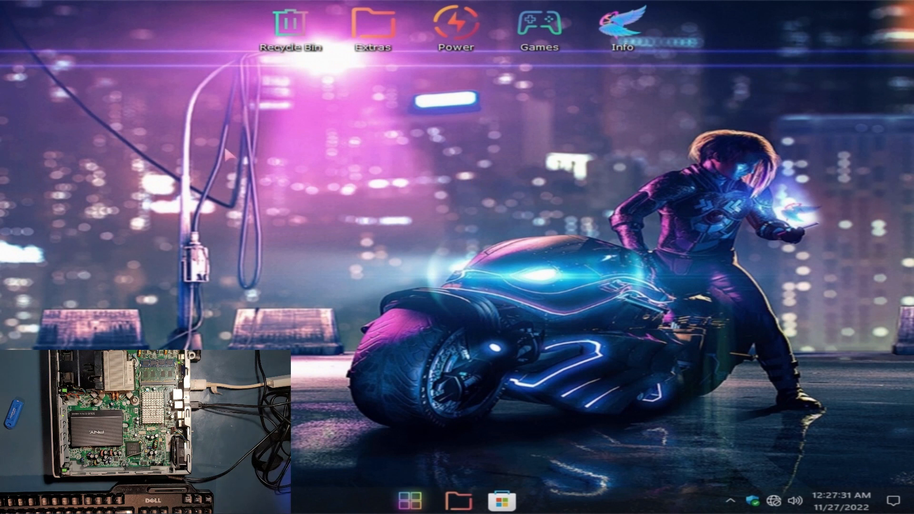
mouse_move(262, 186)
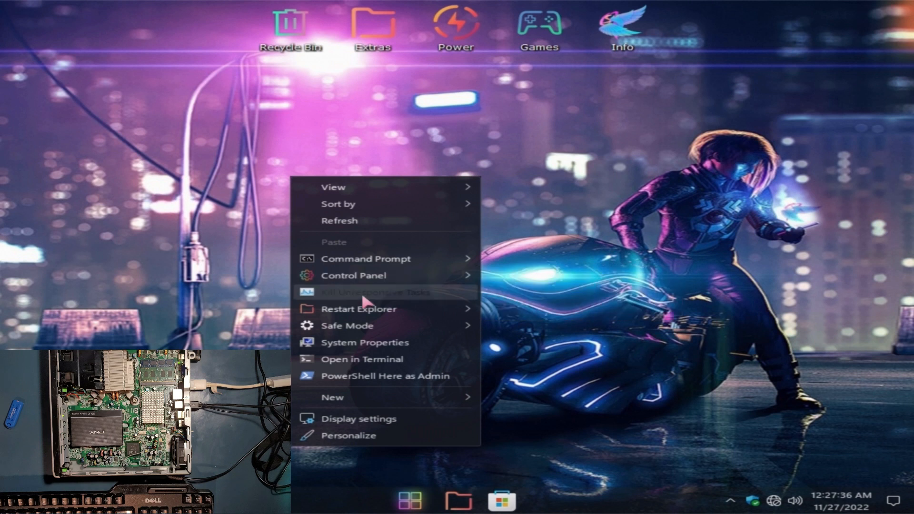
mouse_move(379, 358)
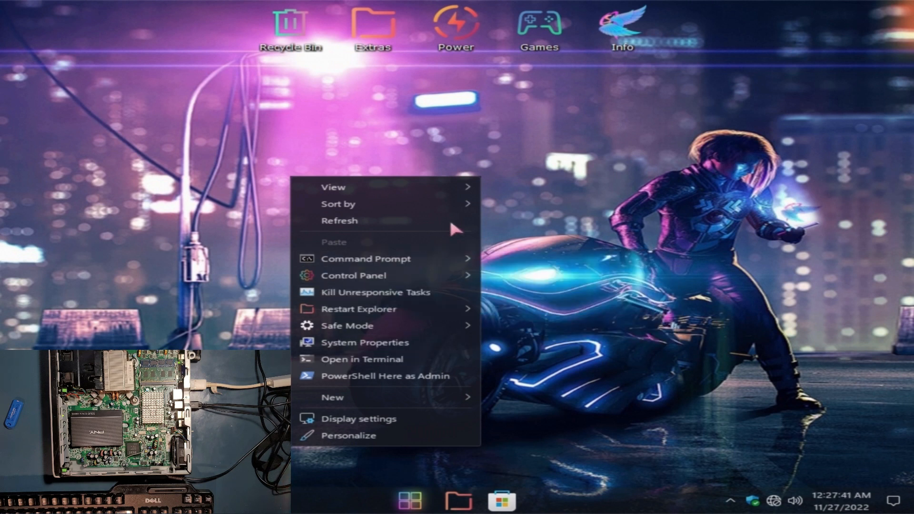
mouse_move(354, 275)
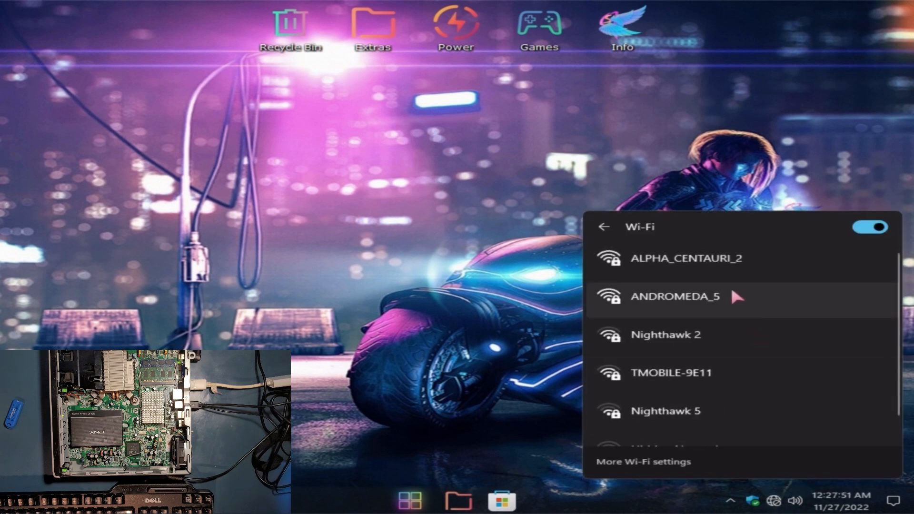
Step: Connect to the secured ALPHA_CENTAURI_2 Wi-Fi network with automatic connection
left_click(688, 258)
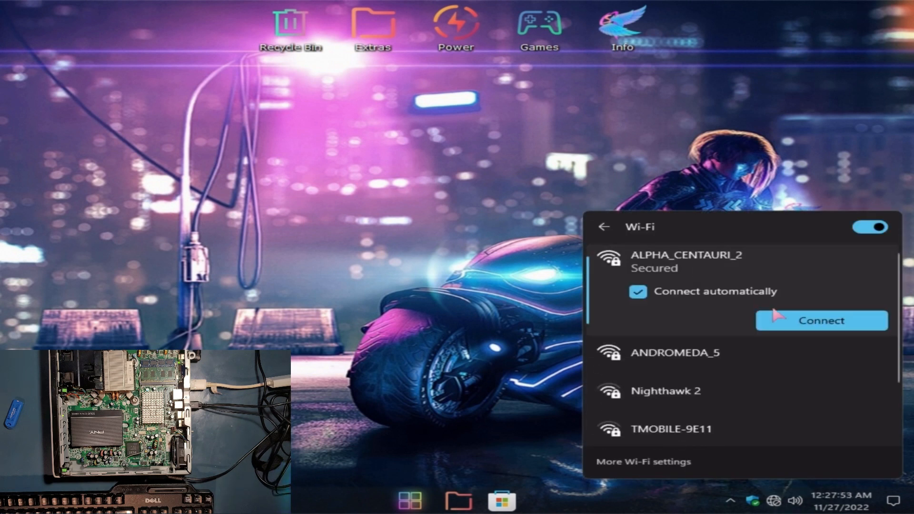
left_click(821, 320)
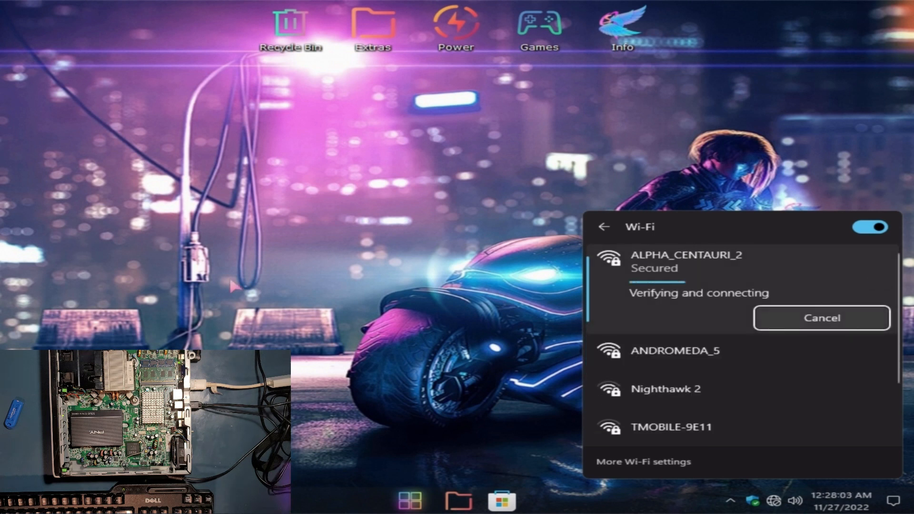
mouse_move(347, 247)
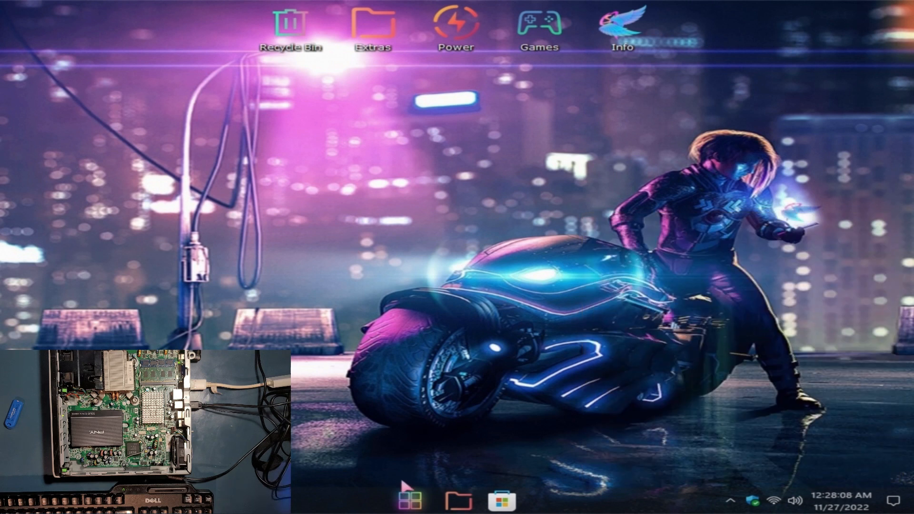
Step: Search Start for 'update' and choose the Windows Update settings result
left_click(409, 500)
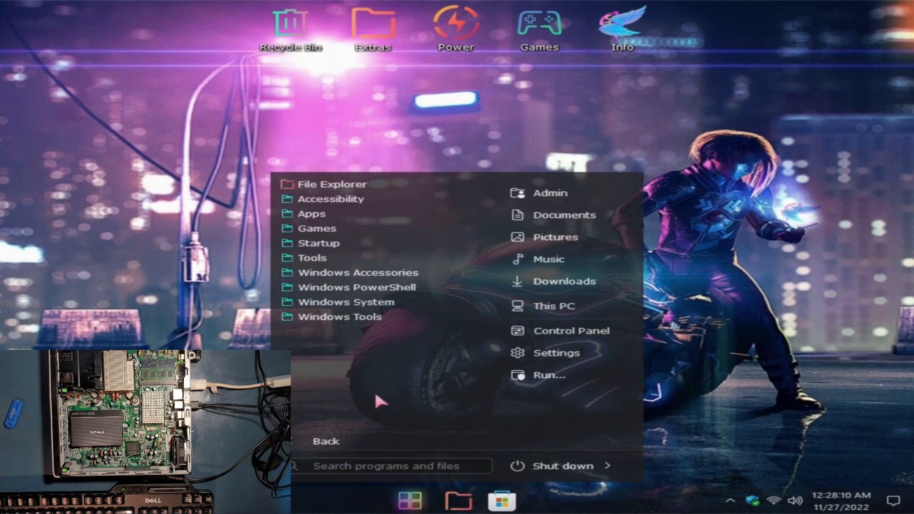
type("u")
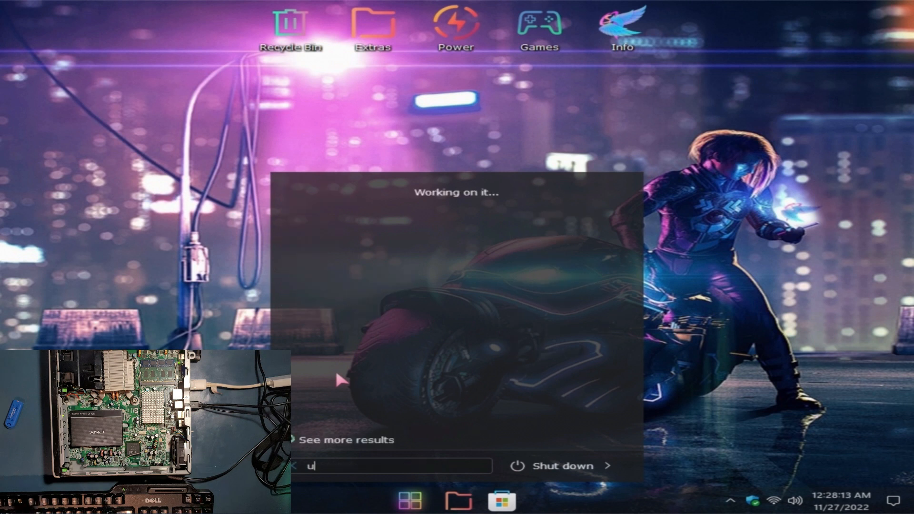
type("pdate")
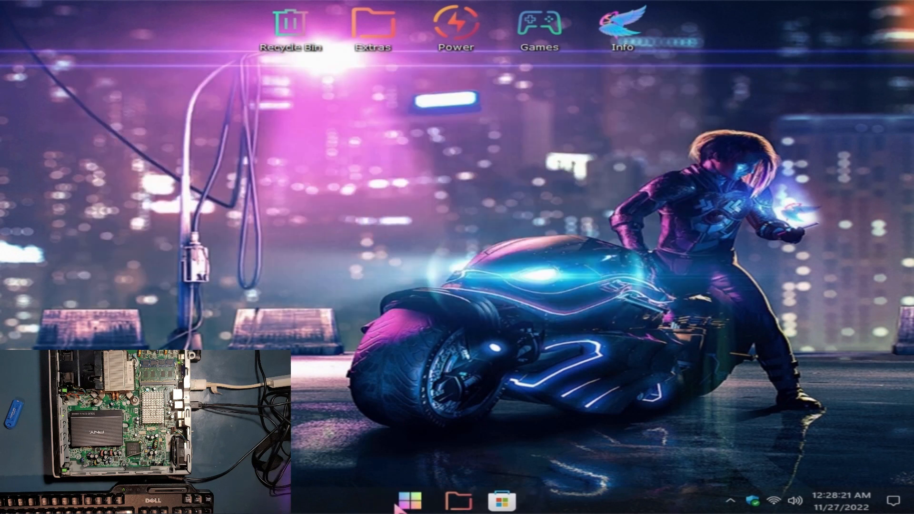
left_click(410, 500)
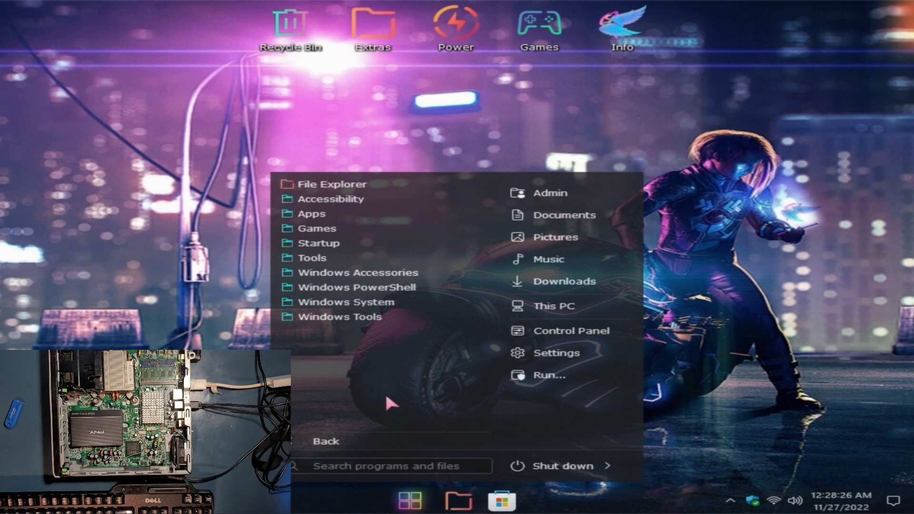
type("update")
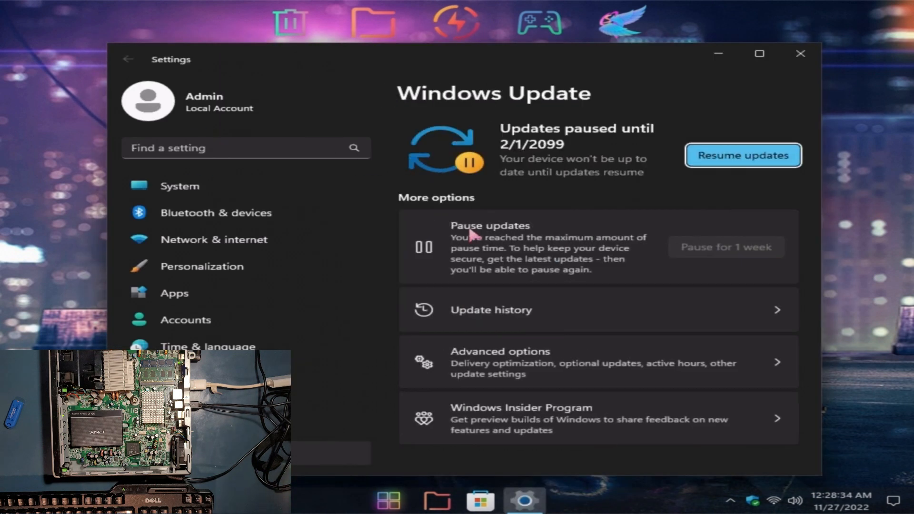
Step: Resume the paused updates and review the available updates downloading at 0%
left_click(741, 155)
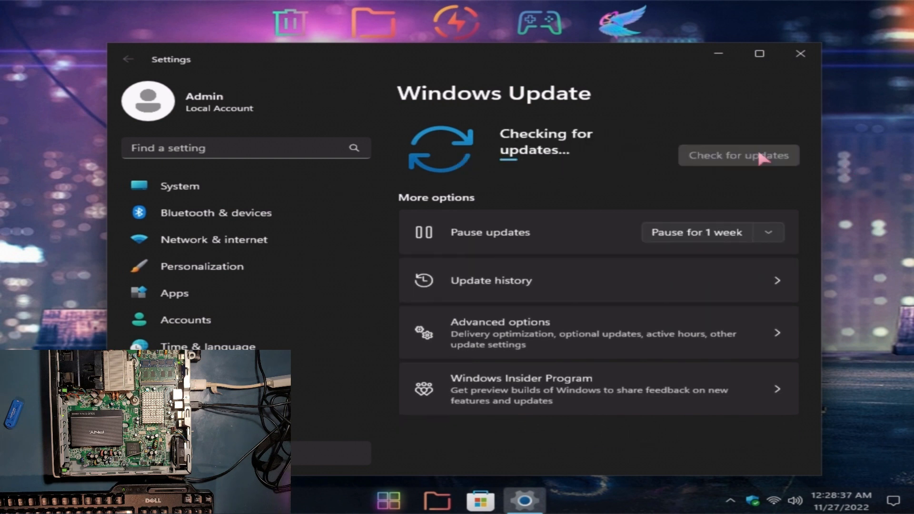
mouse_move(539, 55)
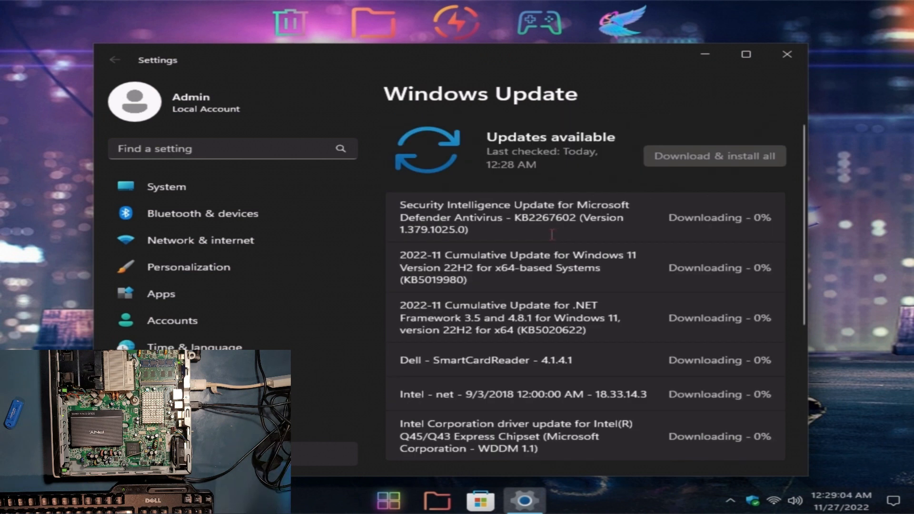
scroll("down", 3)
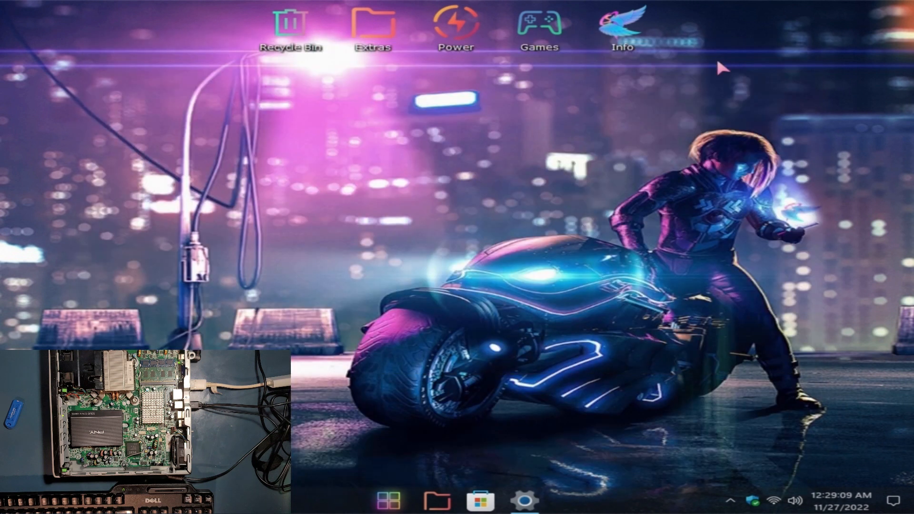
mouse_move(445, 278)
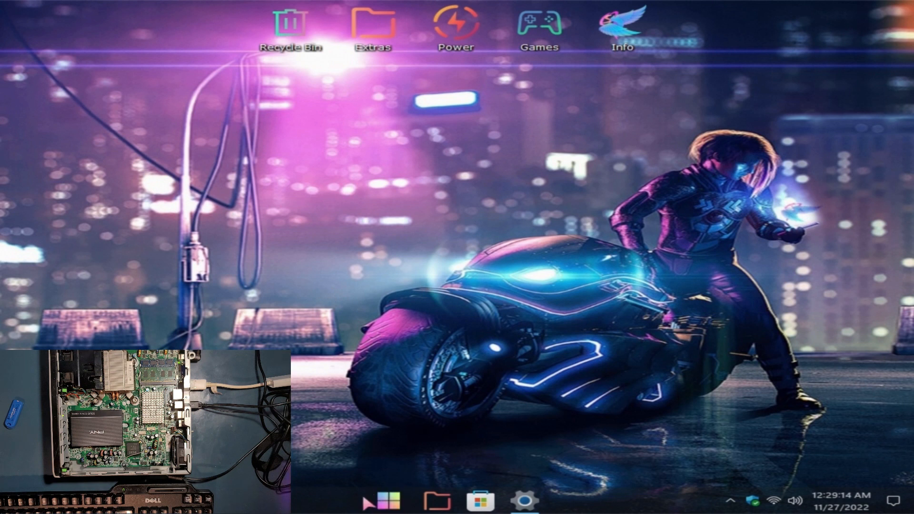
Step: Launch Settings from Start and view the Network & internet status for ALPHA_CENTAURI_2
left_click(386, 500)
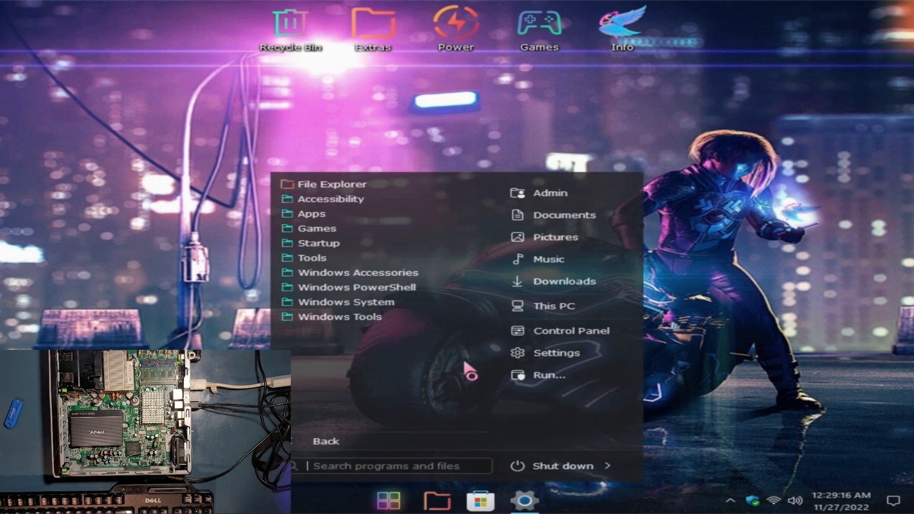
mouse_move(556, 353)
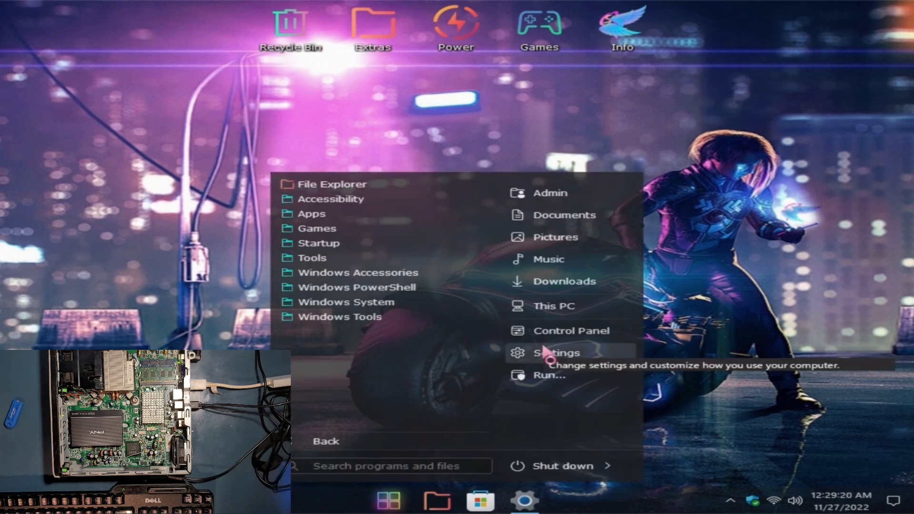
left_click(555, 352)
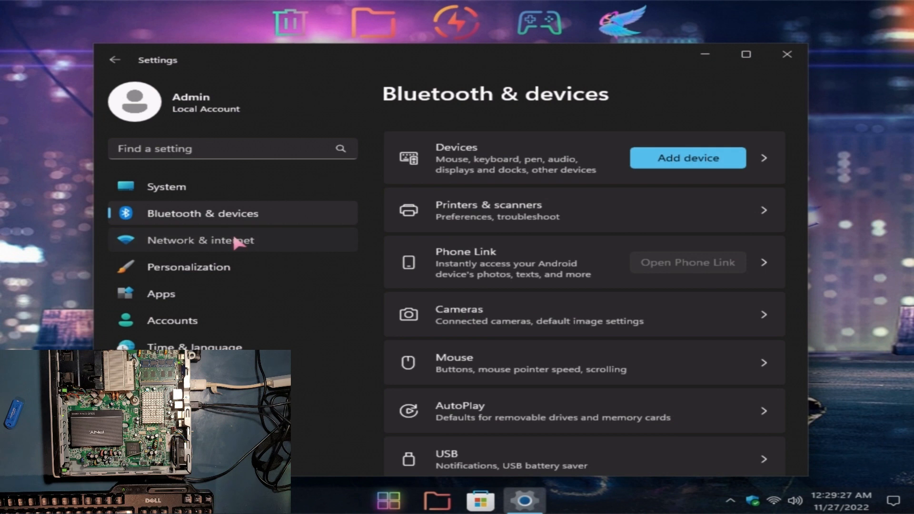
left_click(202, 240)
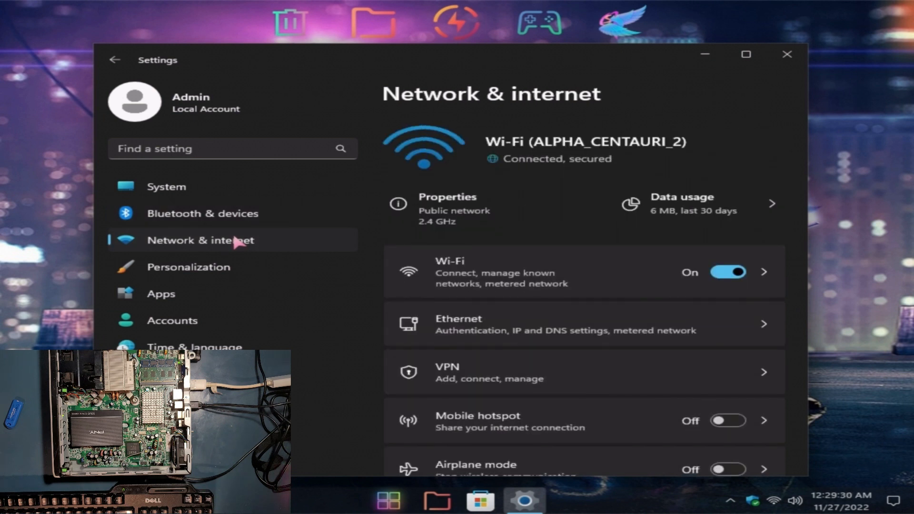